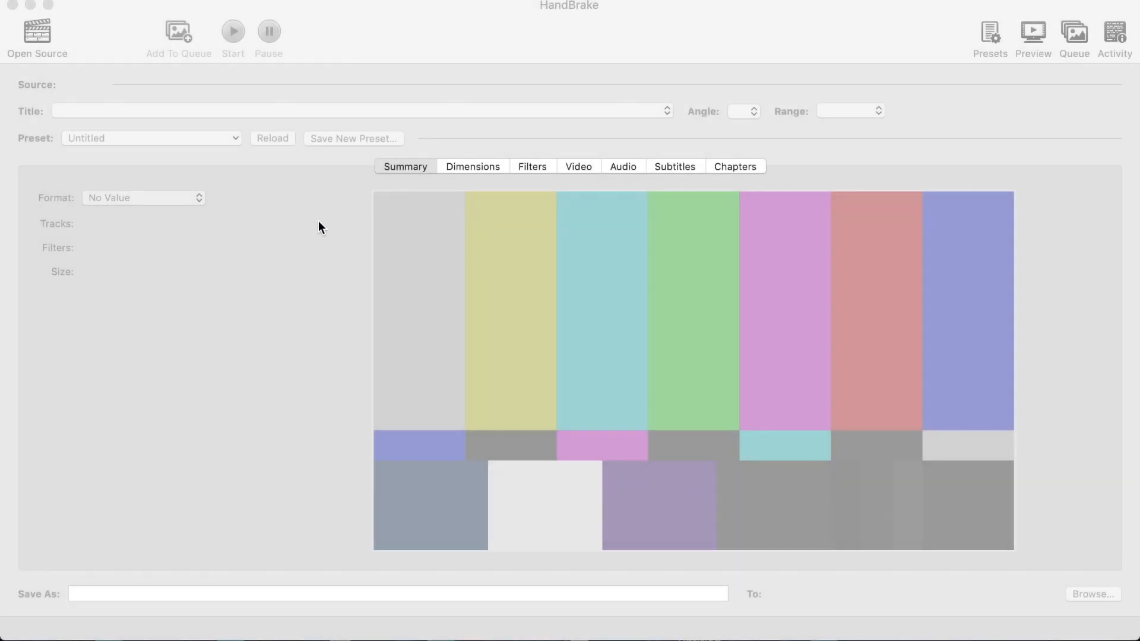
mouse_move(538, 350)
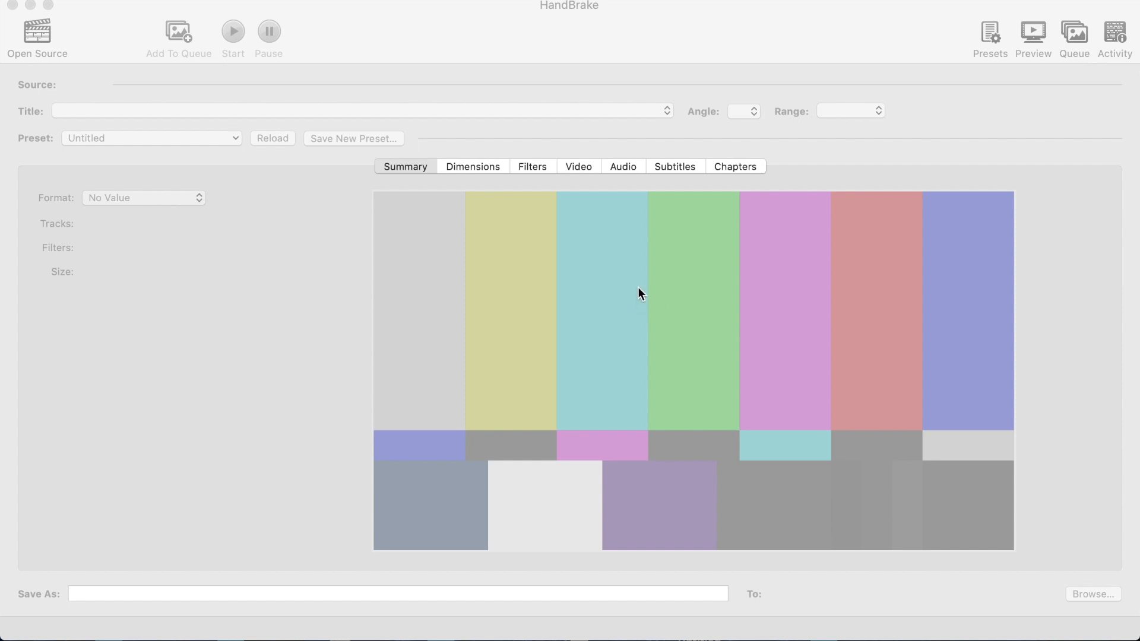
mouse_move(530, 234)
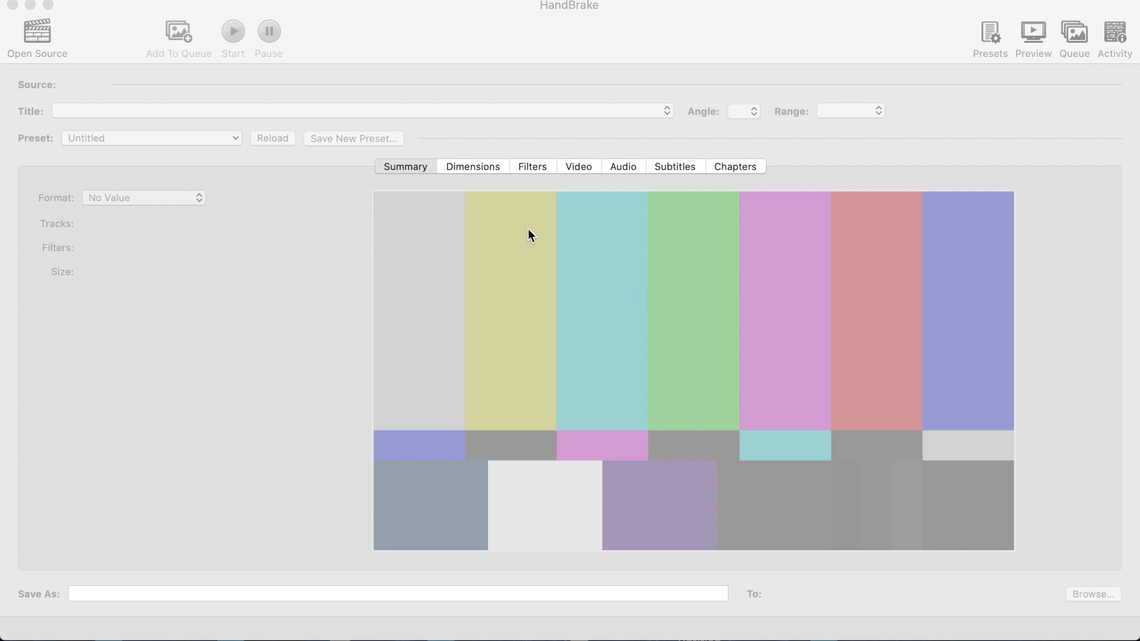
mouse_move(77, 56)
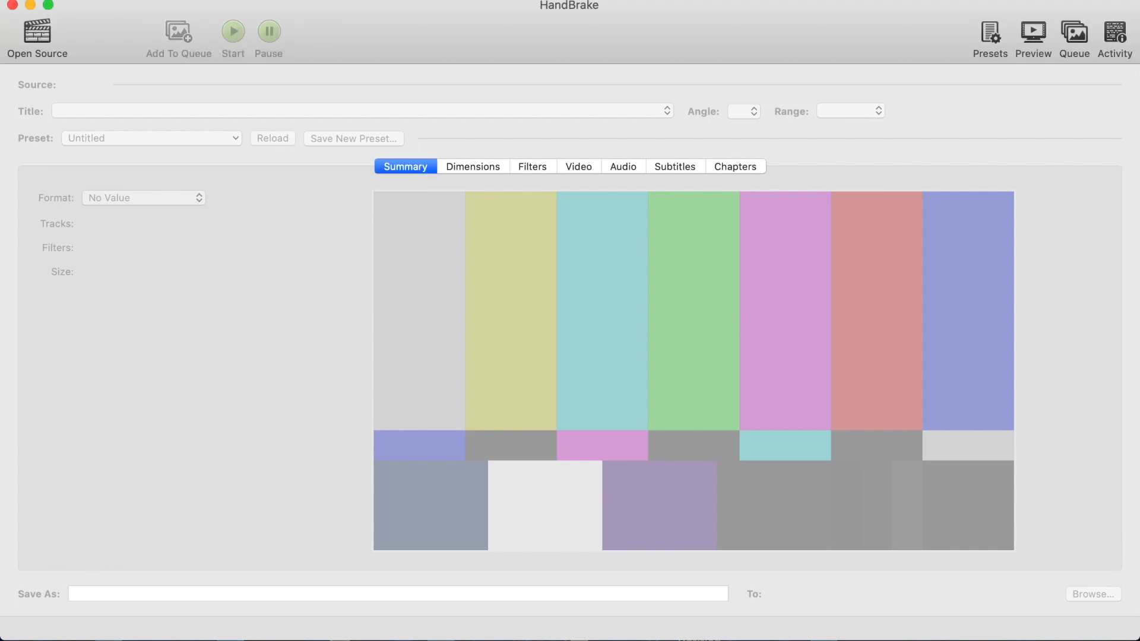
mouse_move(308, 102)
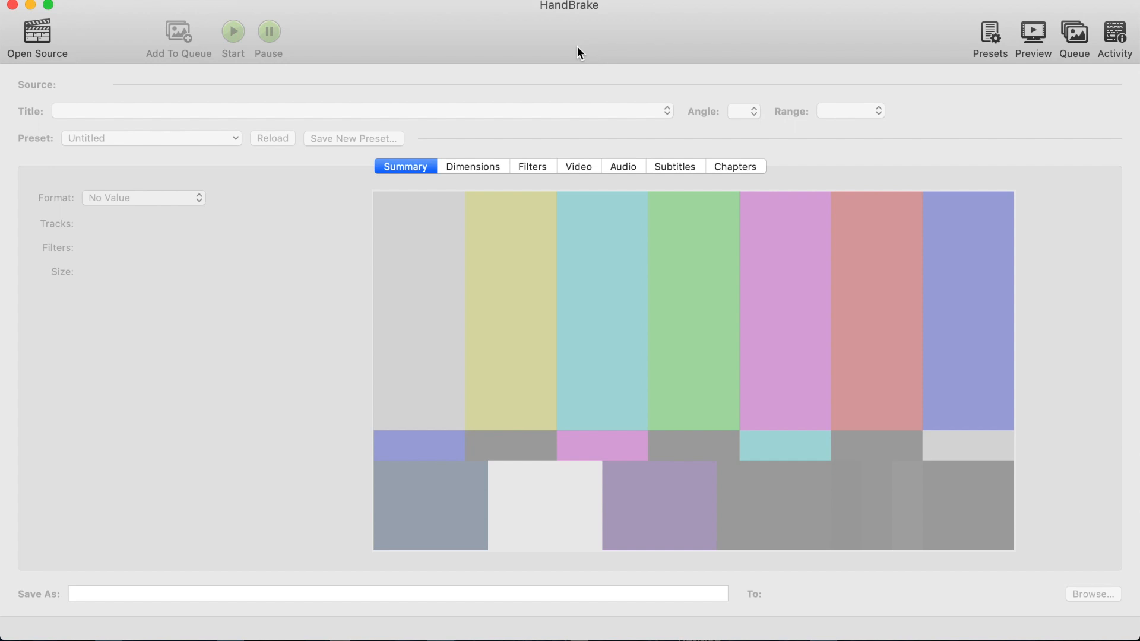
mouse_move(532, 350)
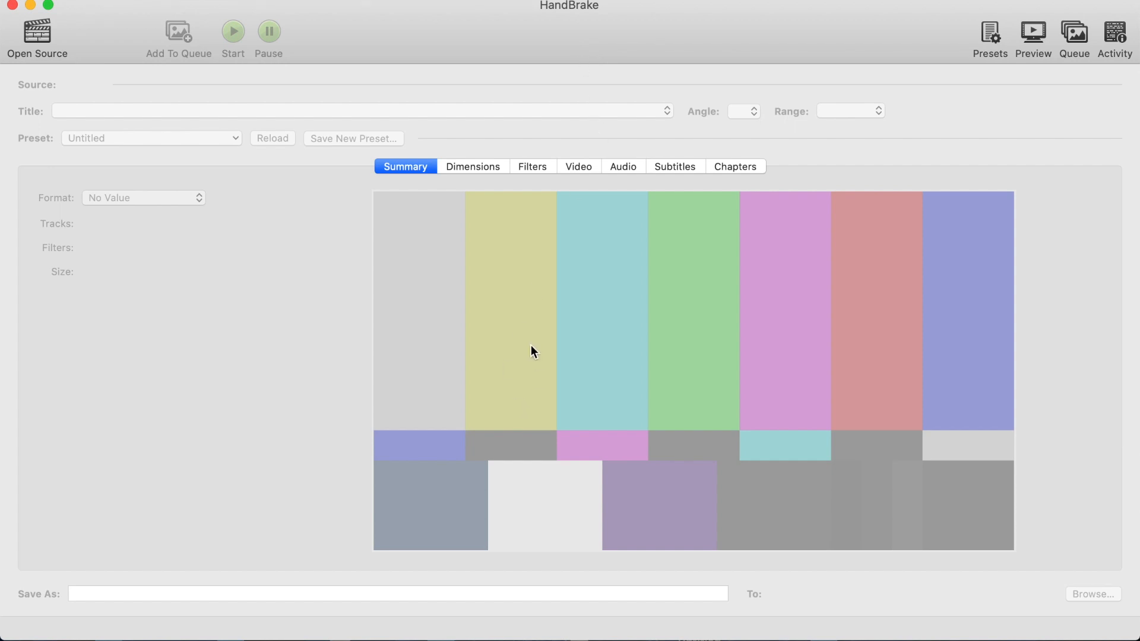
mouse_move(811, 346)
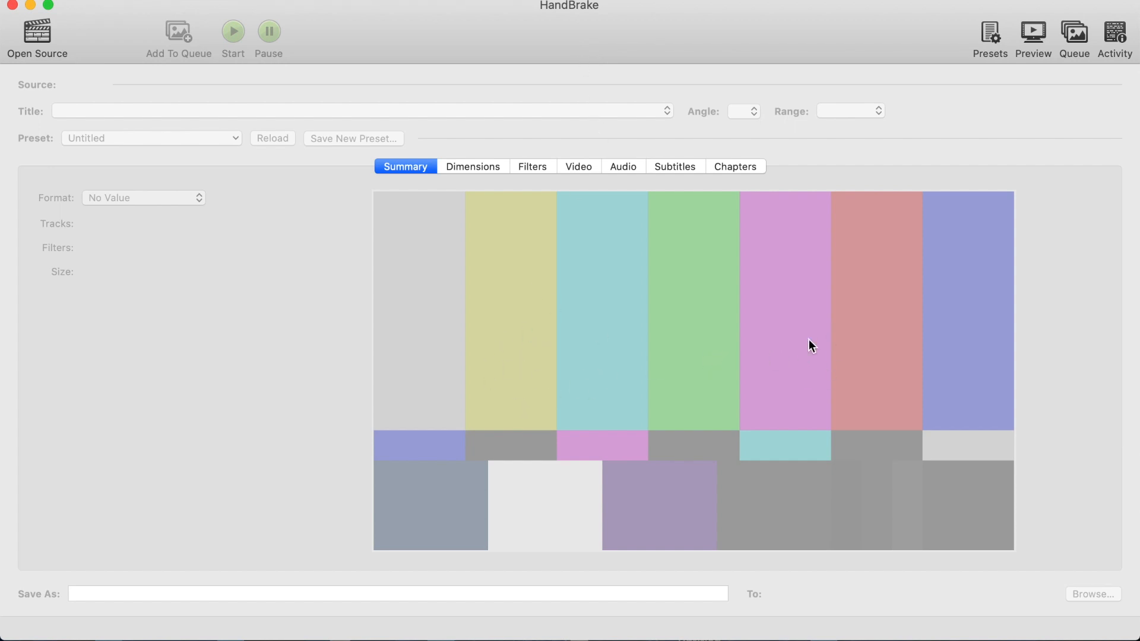
mouse_move(609, 329)
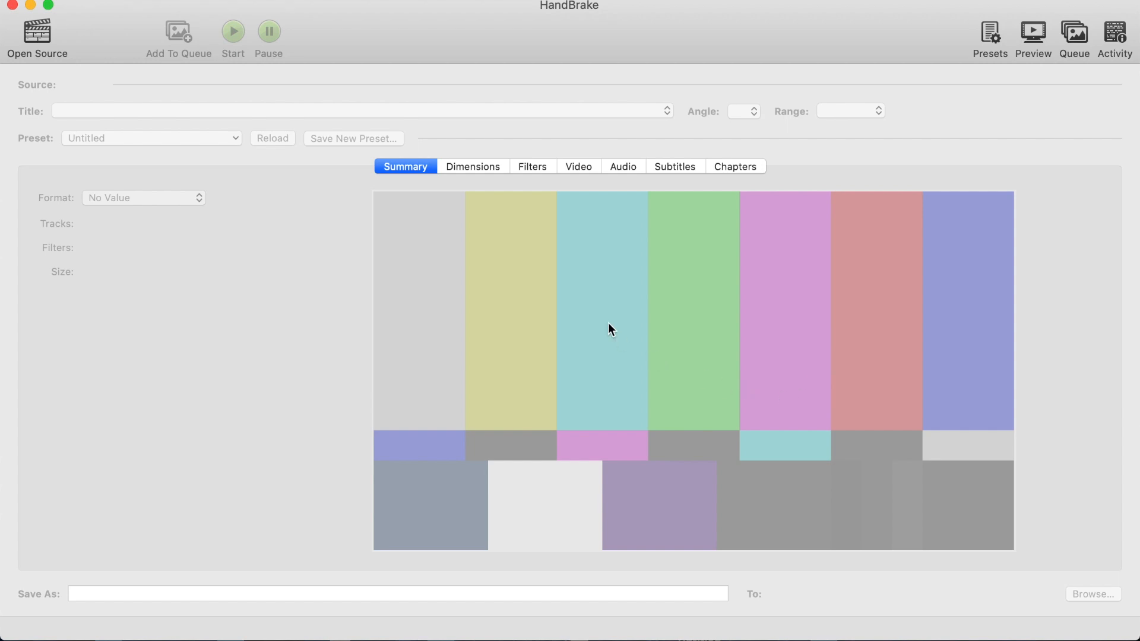
mouse_move(177, 114)
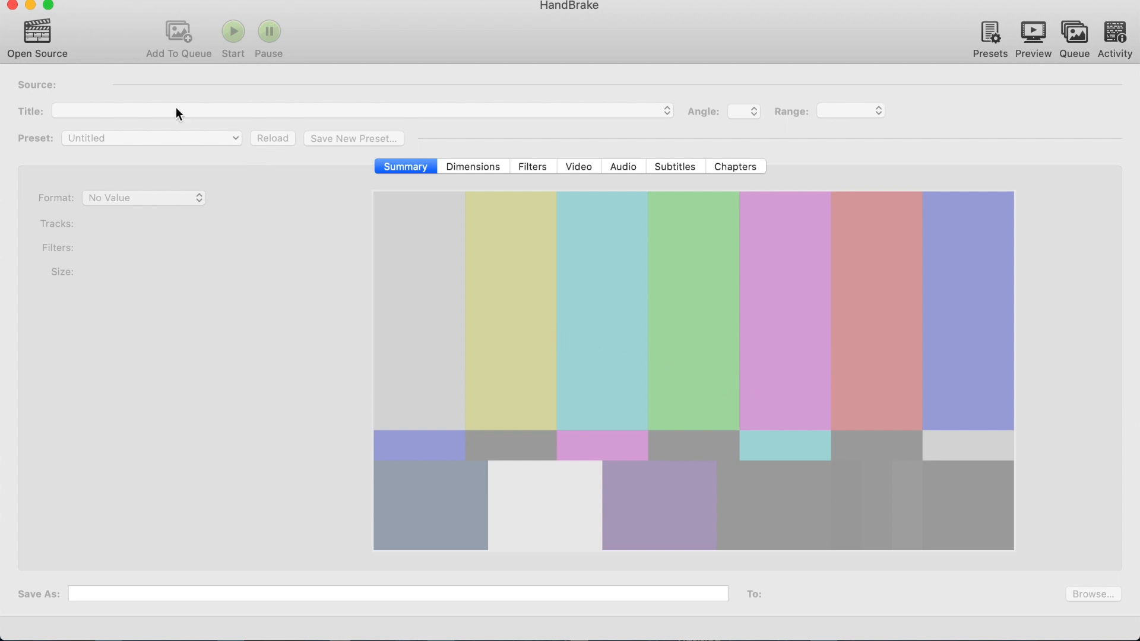
mouse_move(38, 37)
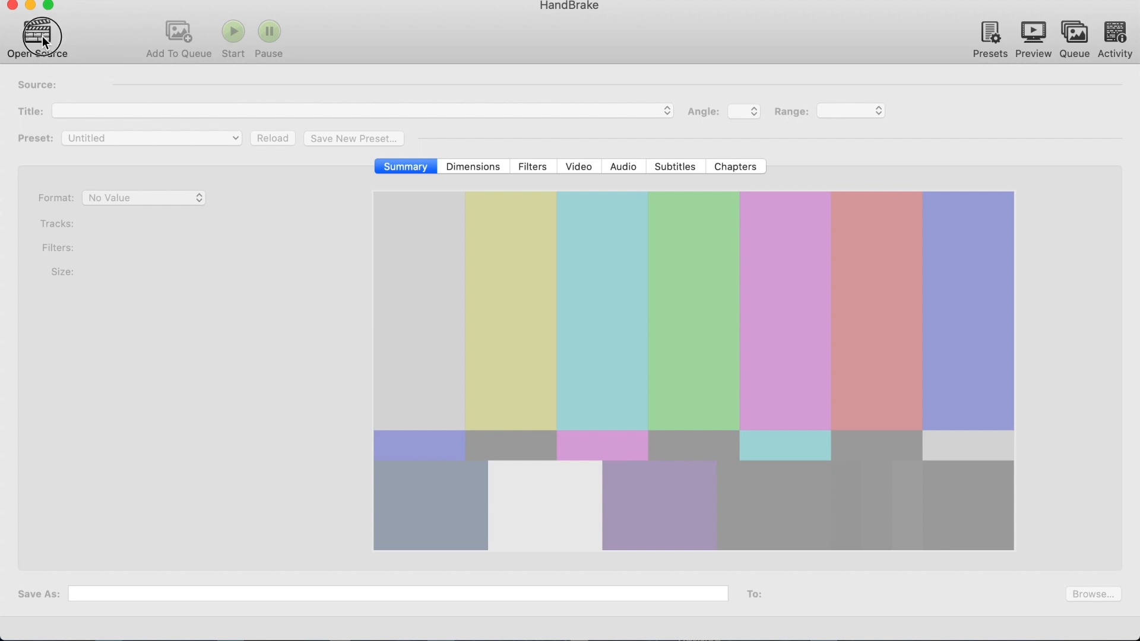
- Load the Tenor .mp4 video from the Desktop as the encode source
click(37, 33)
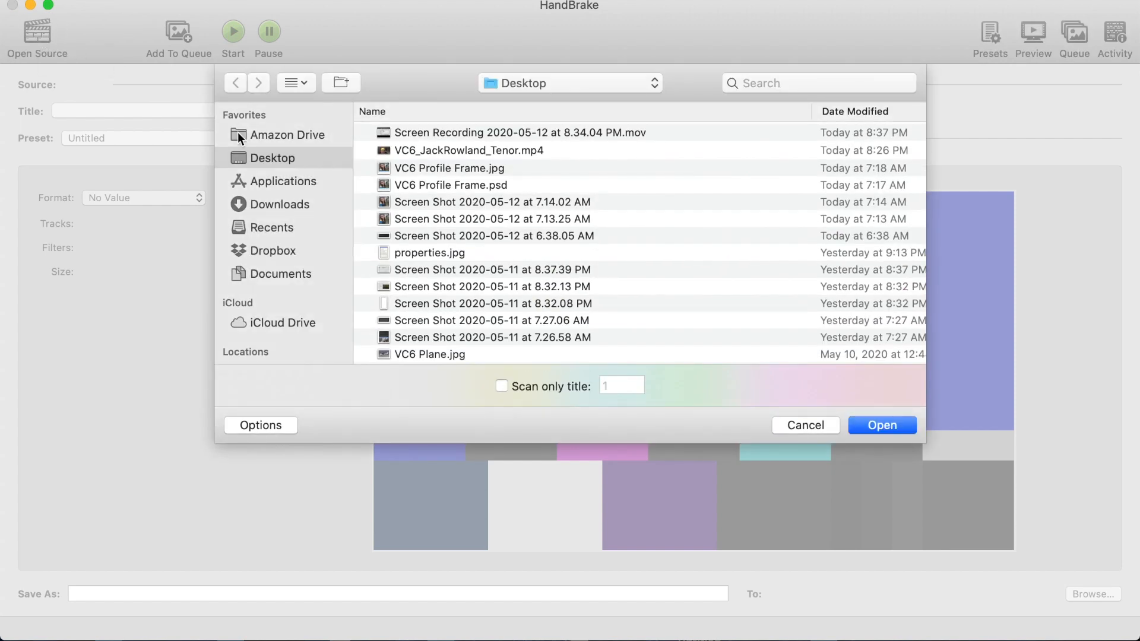
mouse_move(723, 195)
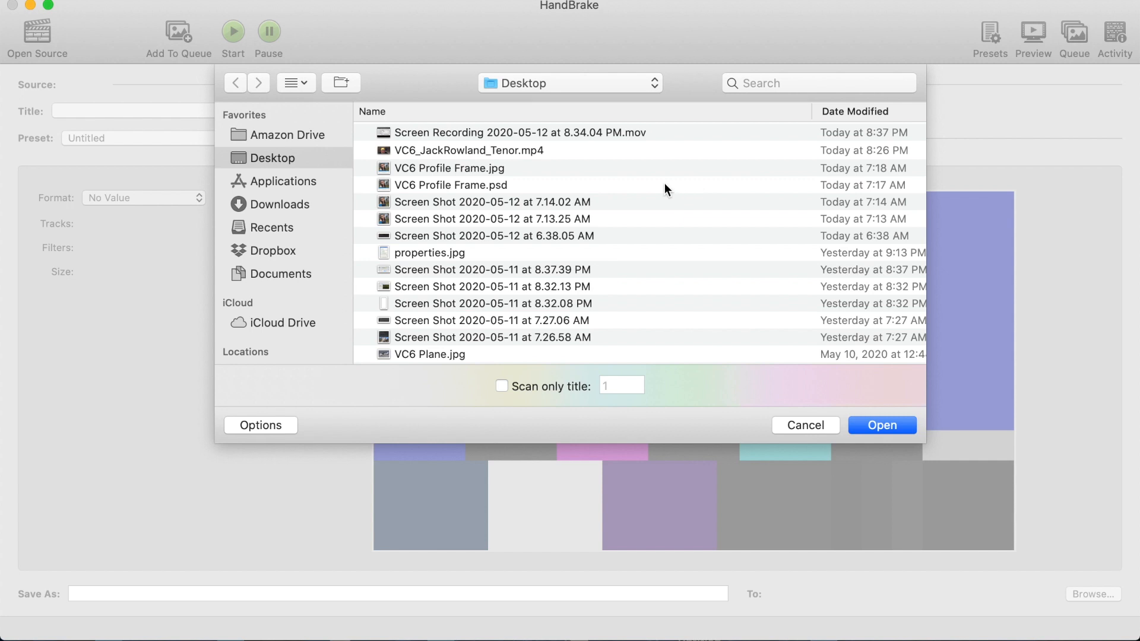
mouse_move(512, 169)
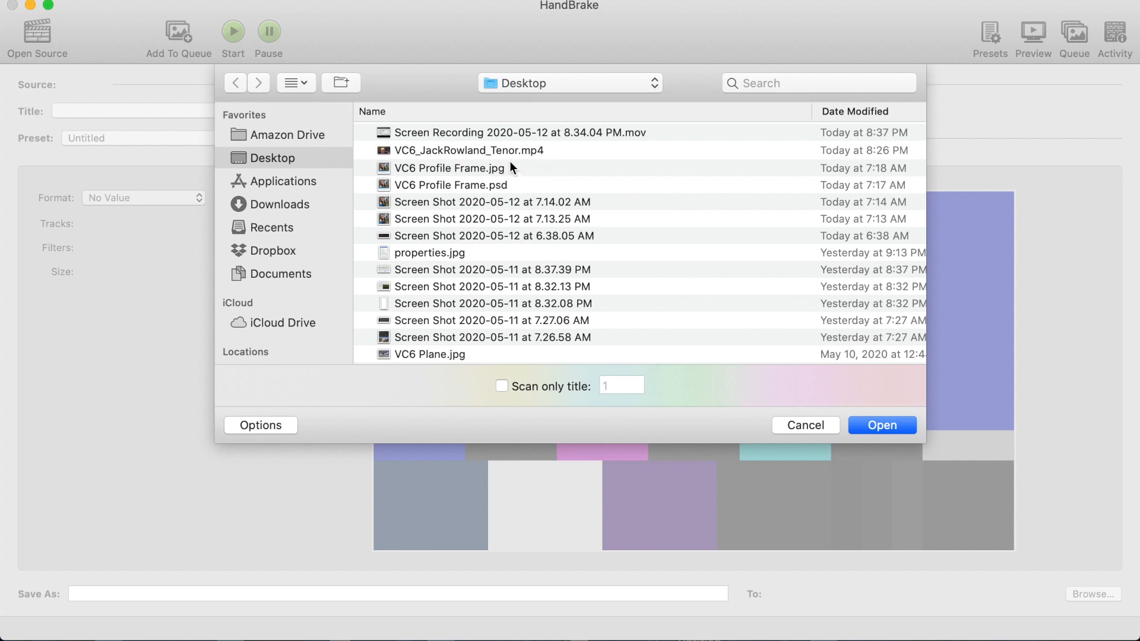
mouse_move(485, 158)
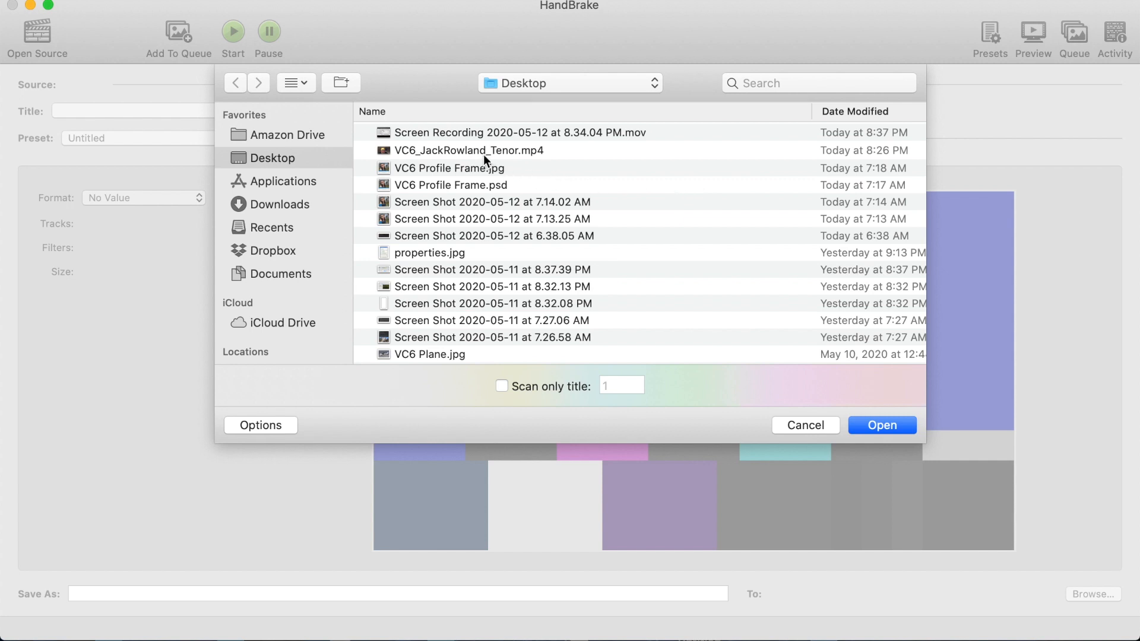
click(469, 151)
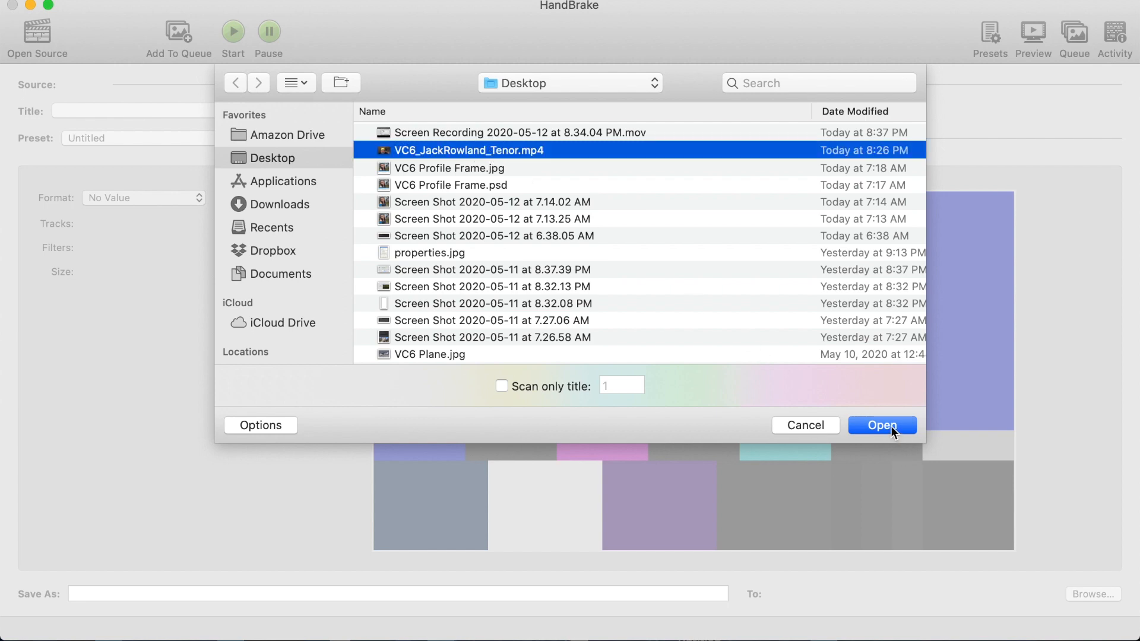
click(882, 425)
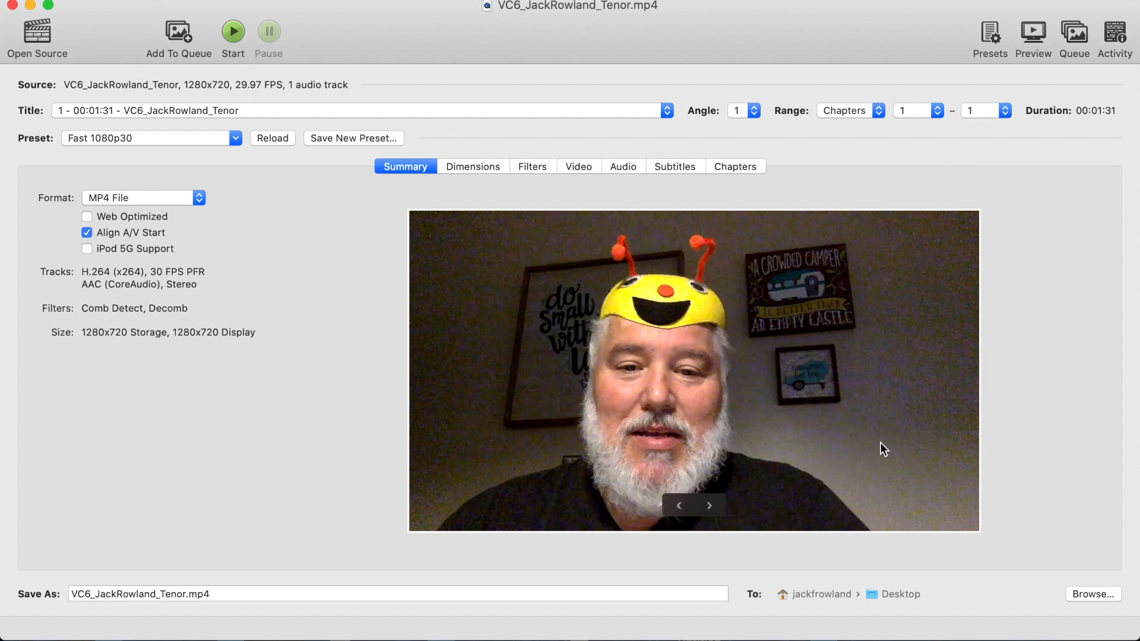
mouse_move(802, 426)
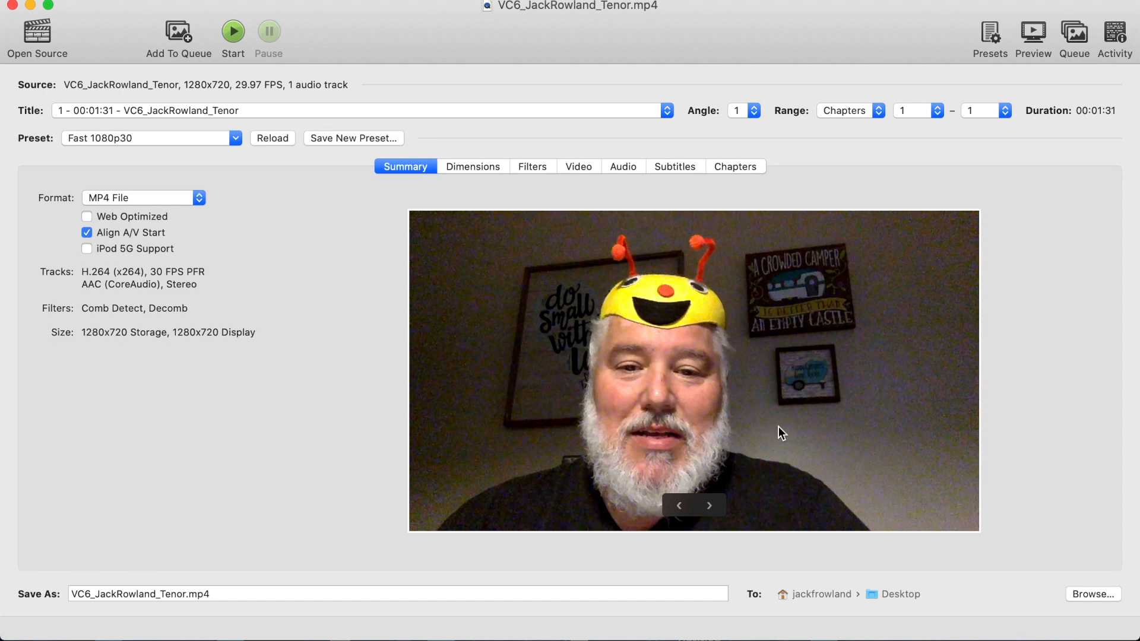
mouse_move(852, 432)
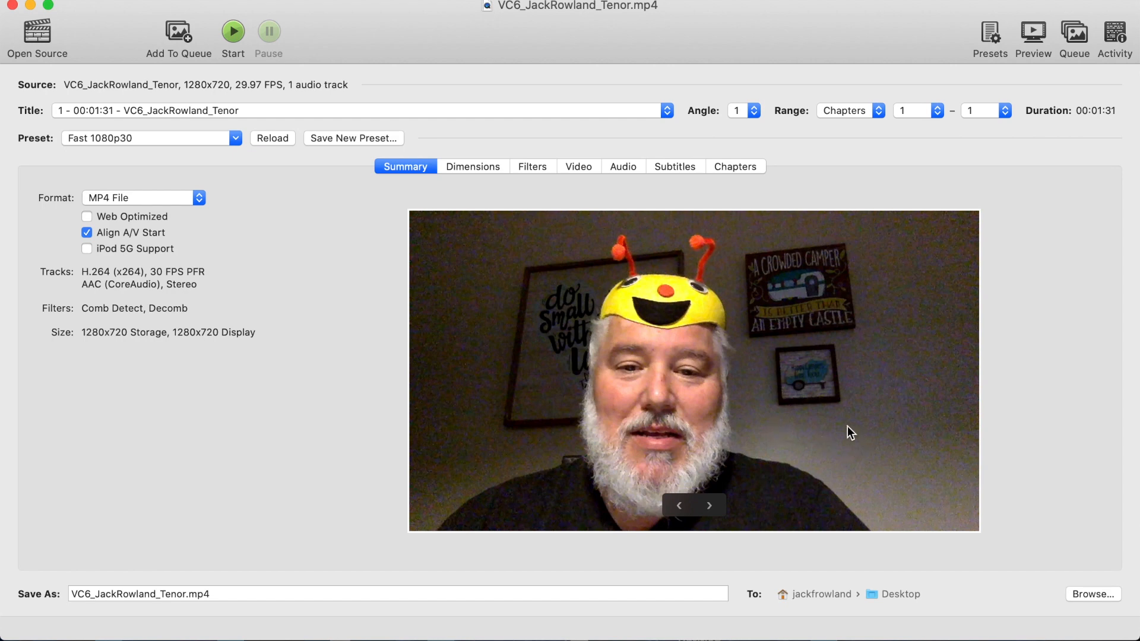
mouse_move(851, 447)
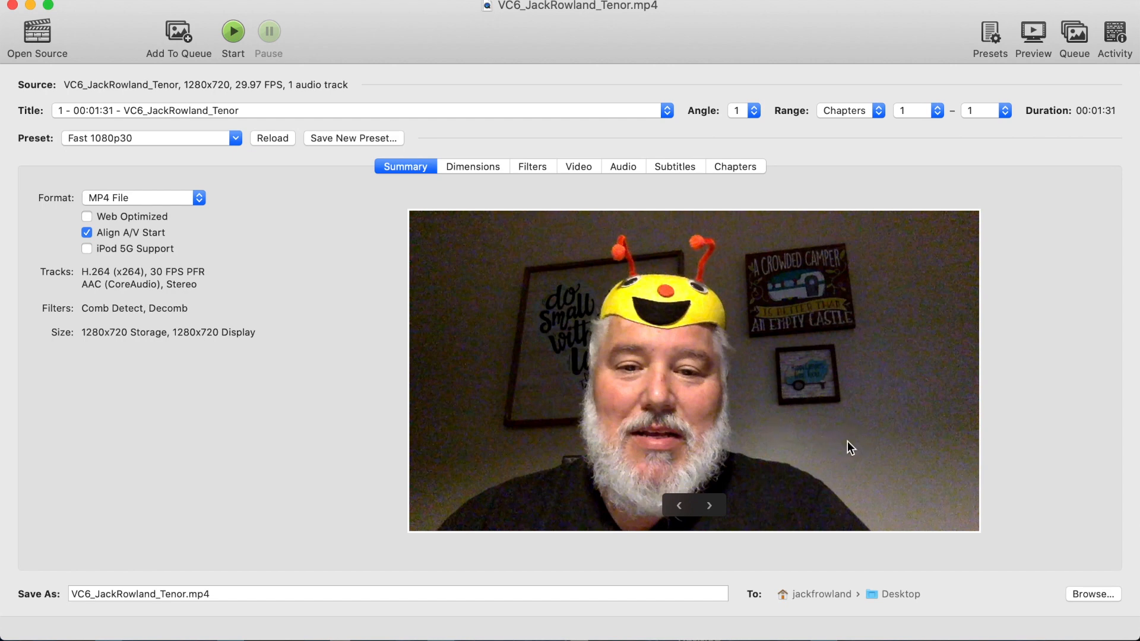
mouse_move(901, 373)
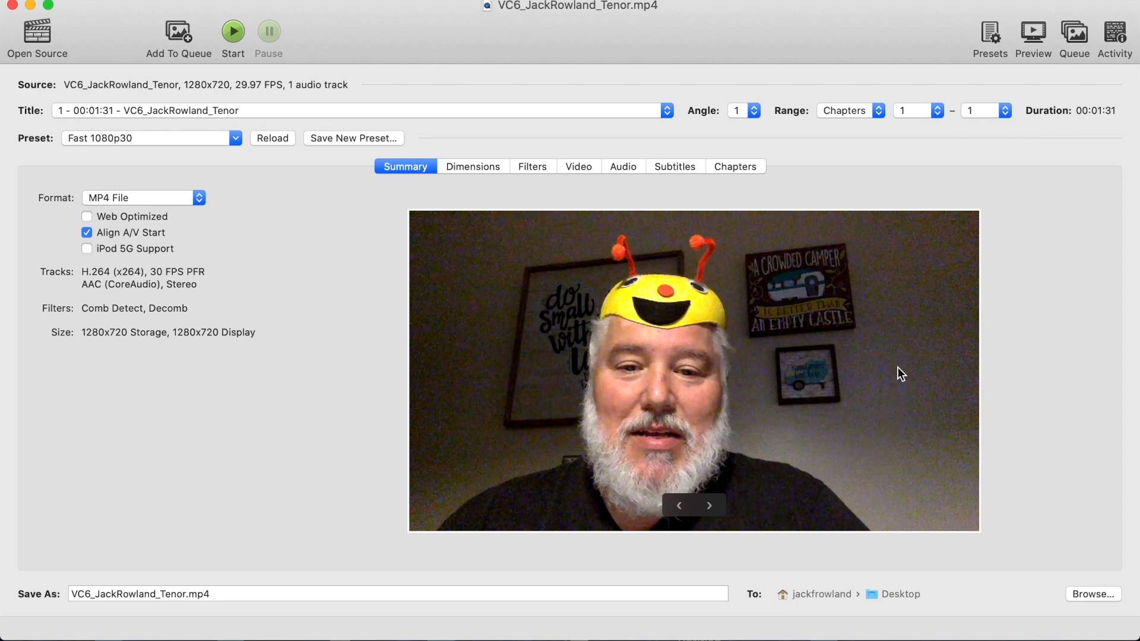
mouse_move(840, 404)
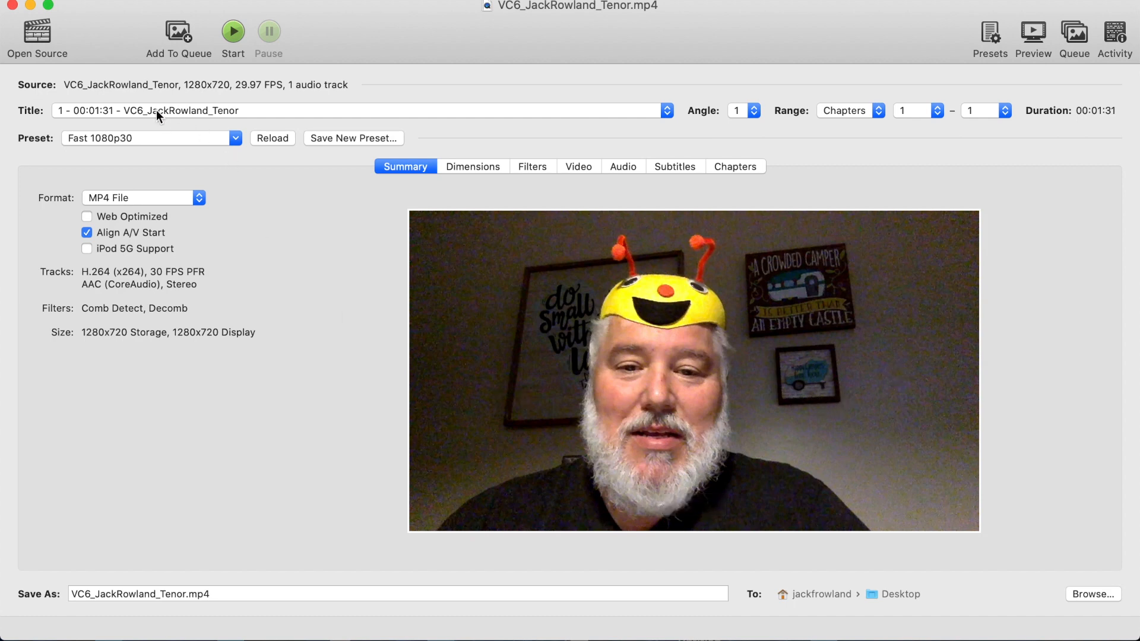
mouse_move(215, 111)
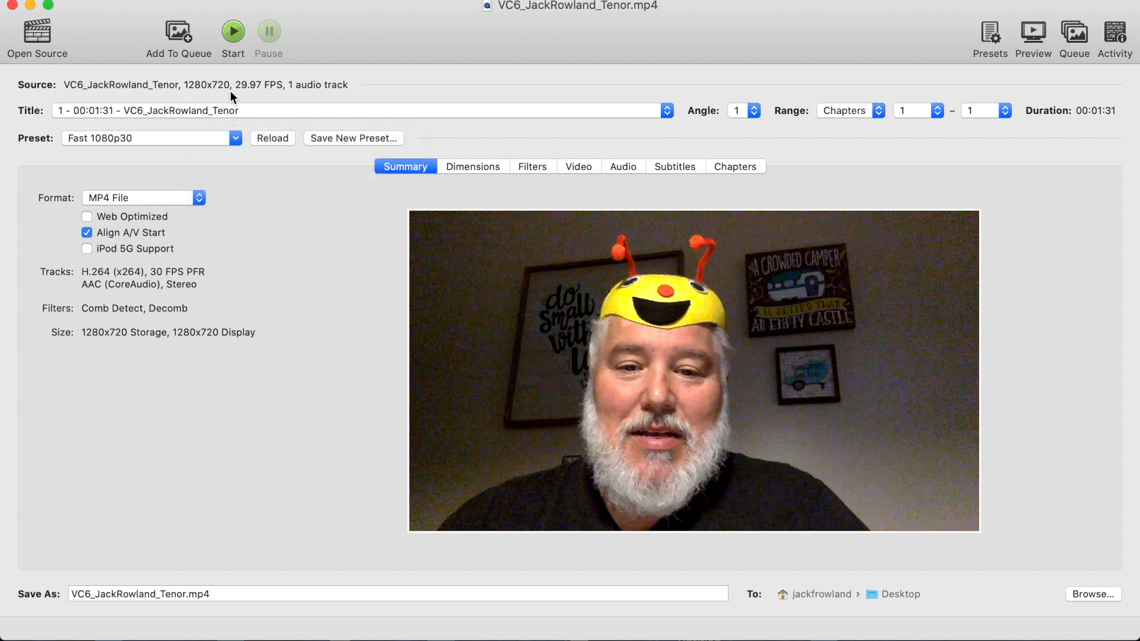
mouse_move(221, 120)
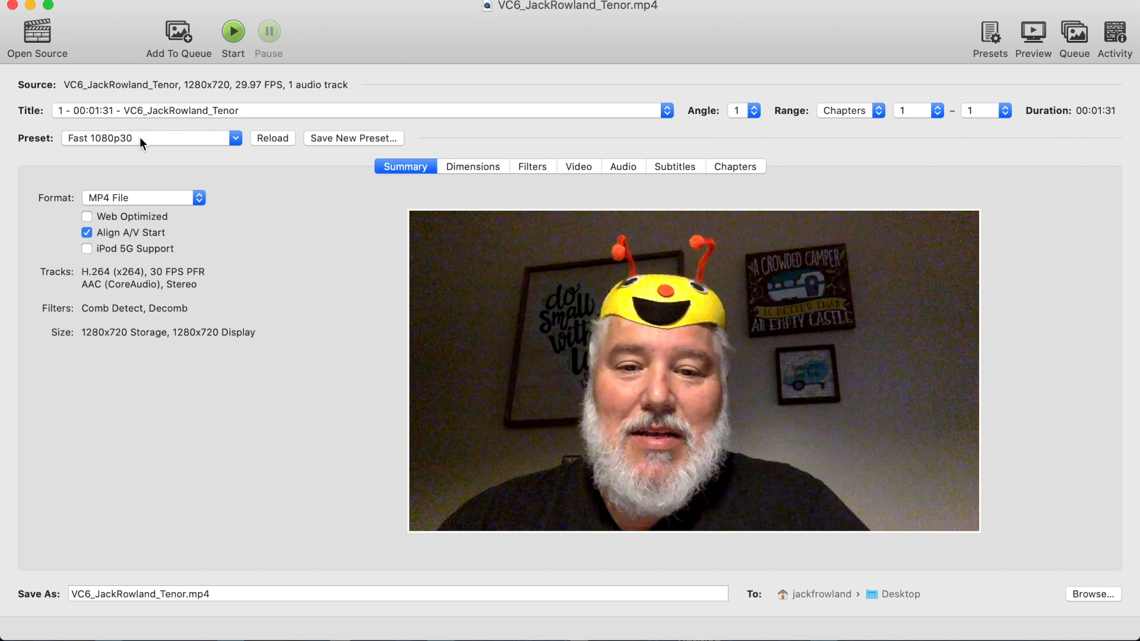
mouse_move(152, 143)
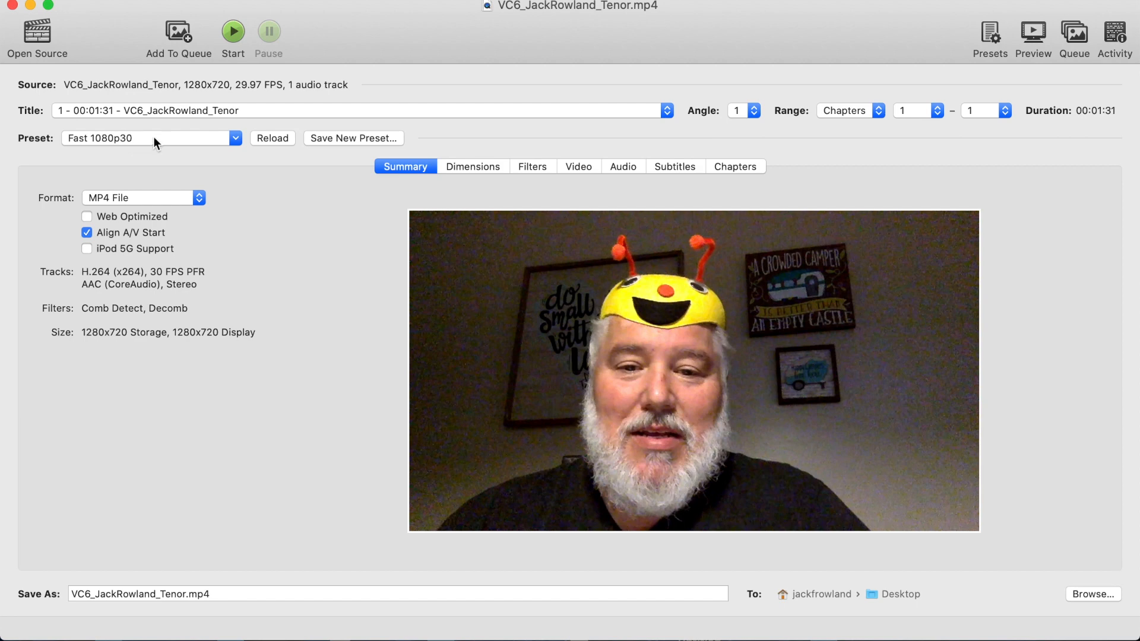
- Choose the Fast 720p30 preset from the General presets in place of Fast 1080p30
click(151, 138)
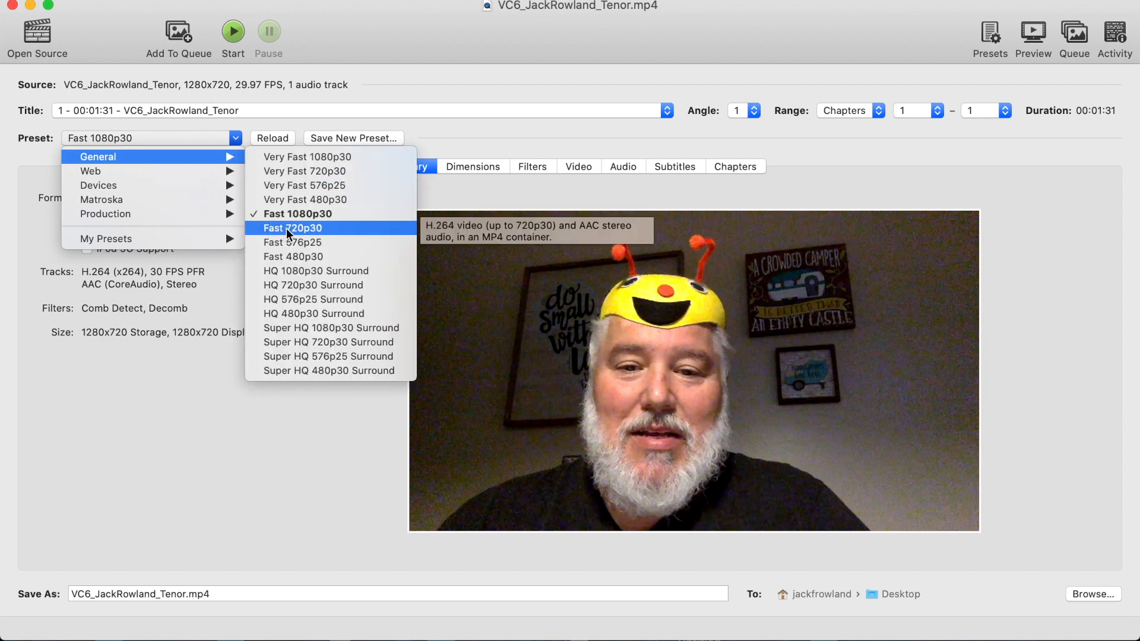
click(292, 227)
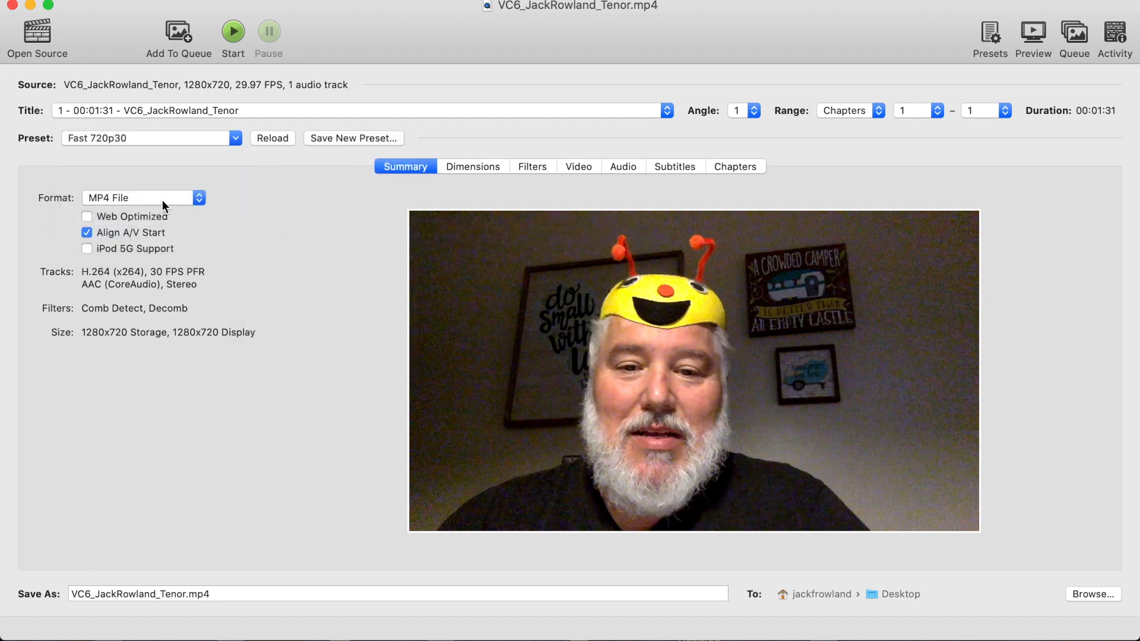
mouse_move(272, 457)
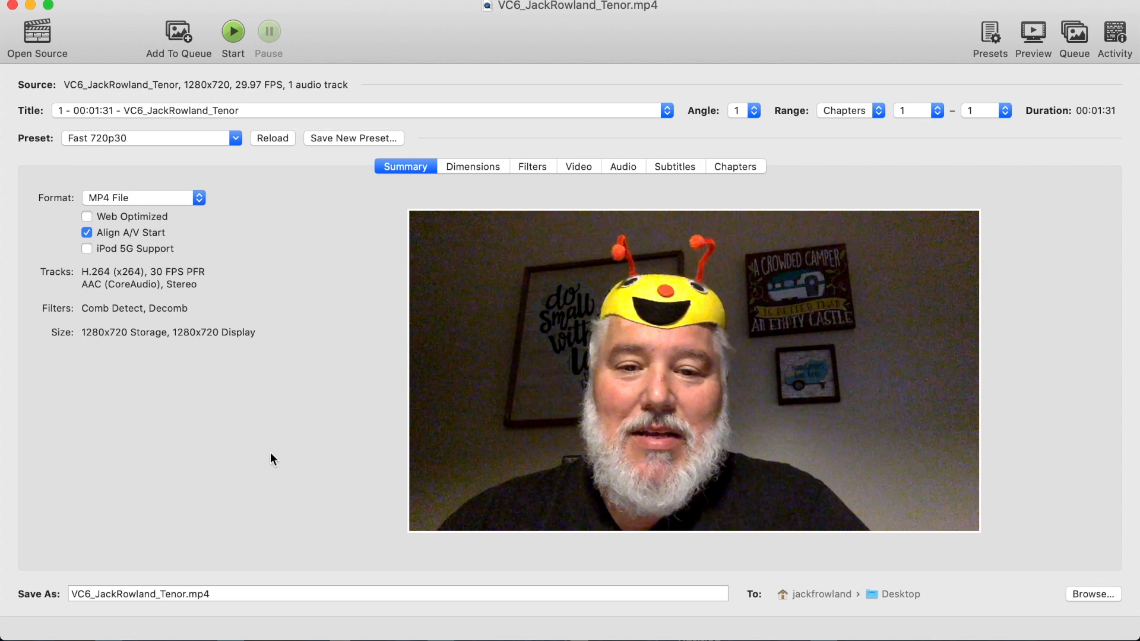
mouse_move(609, 602)
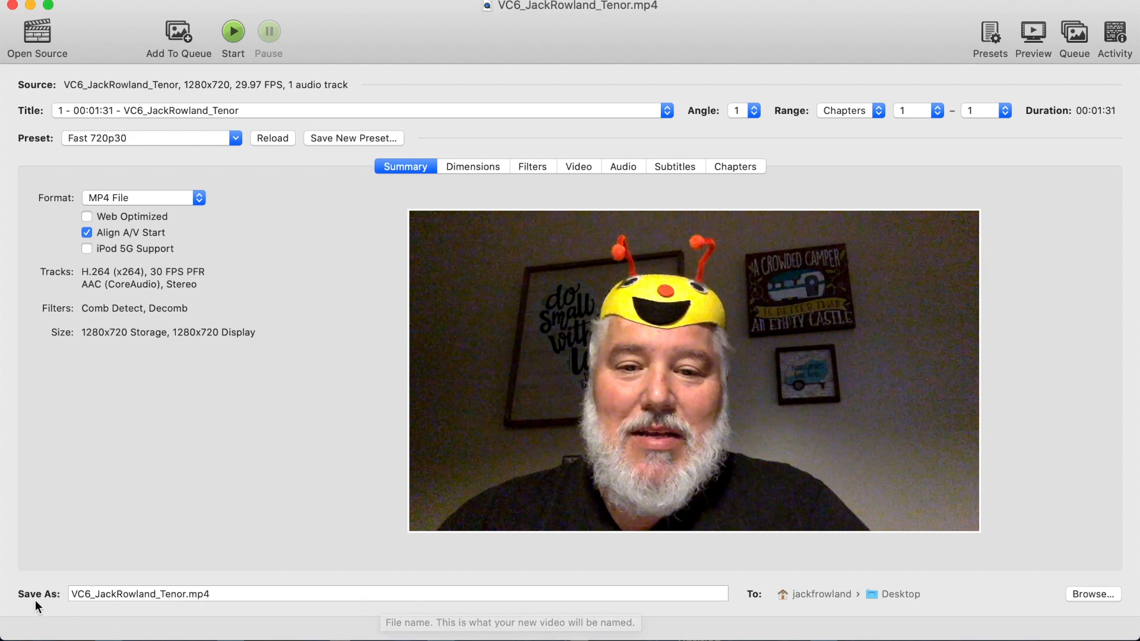
mouse_move(609, 632)
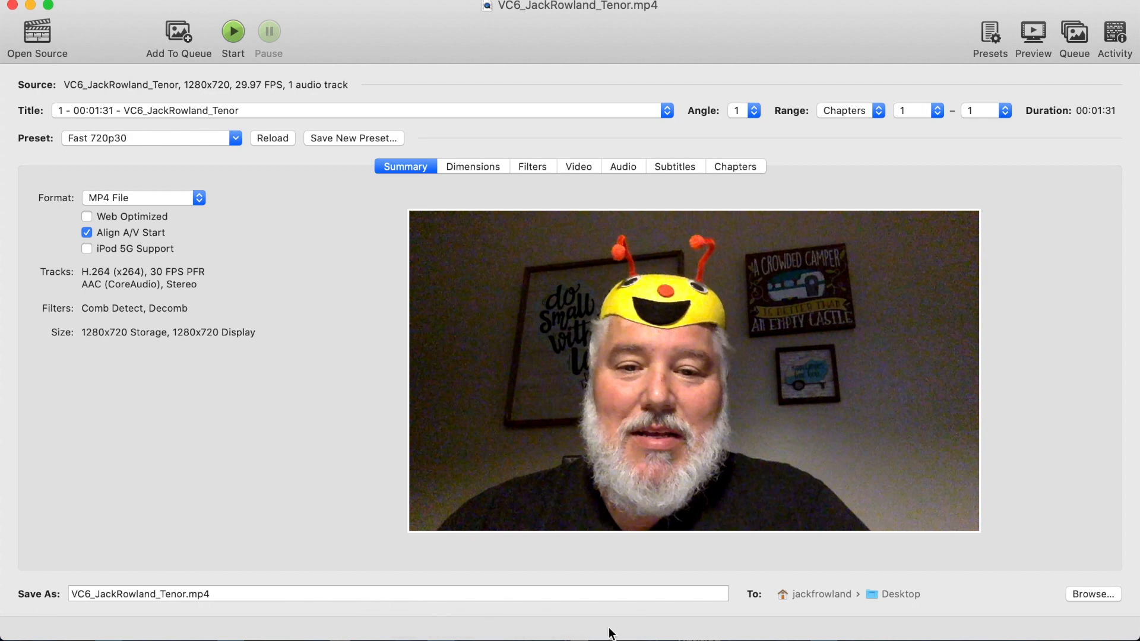
mouse_move(1026, 603)
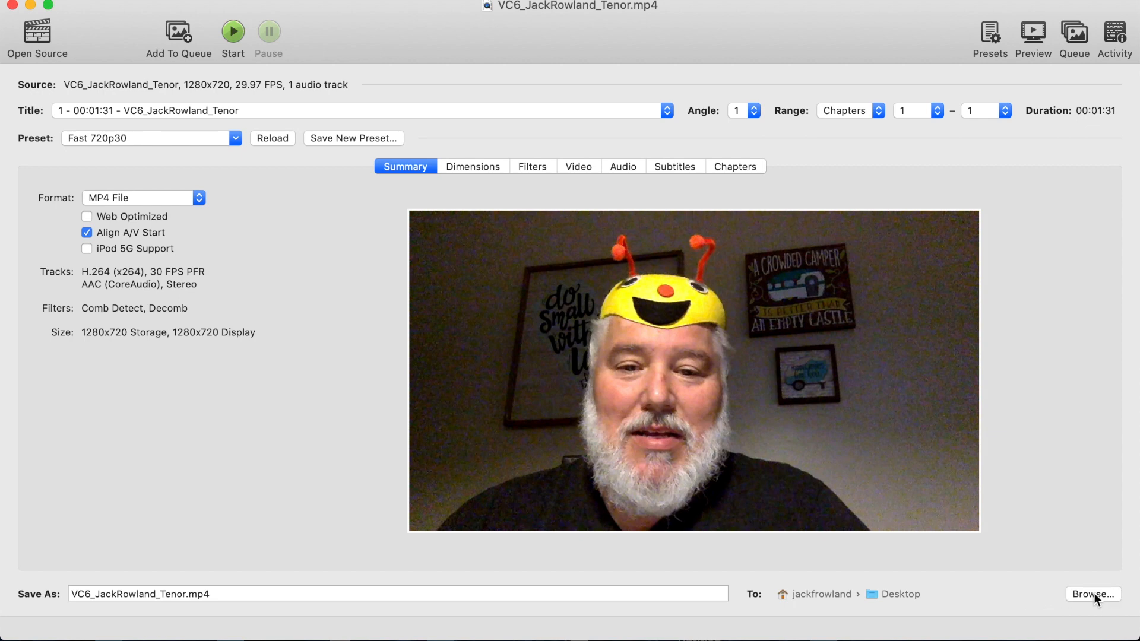
click(1092, 594)
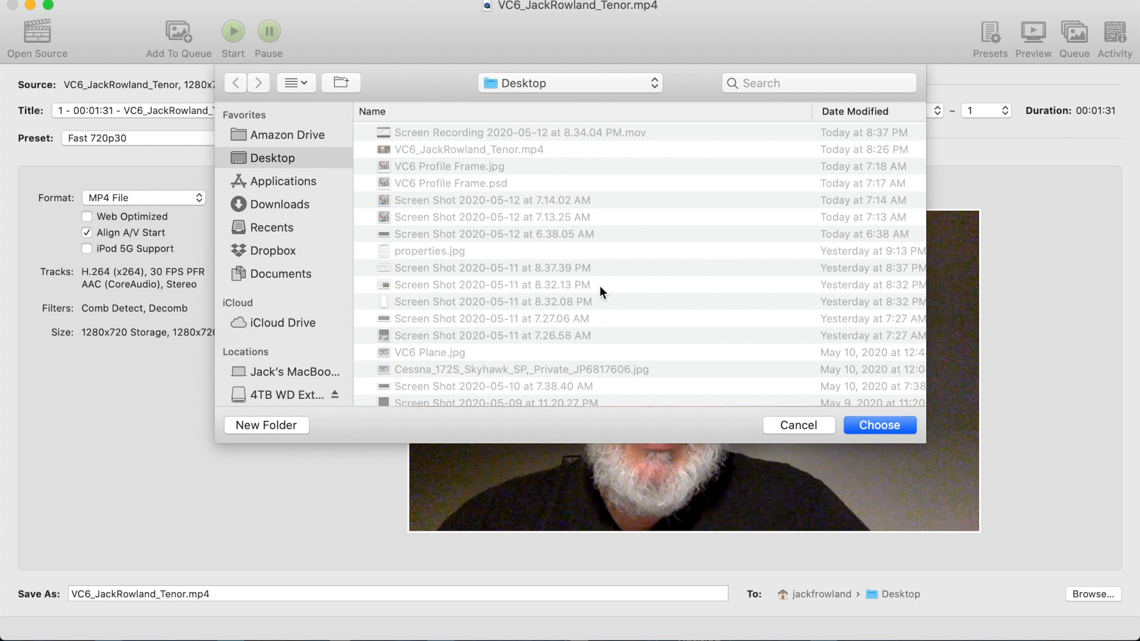
mouse_move(545, 85)
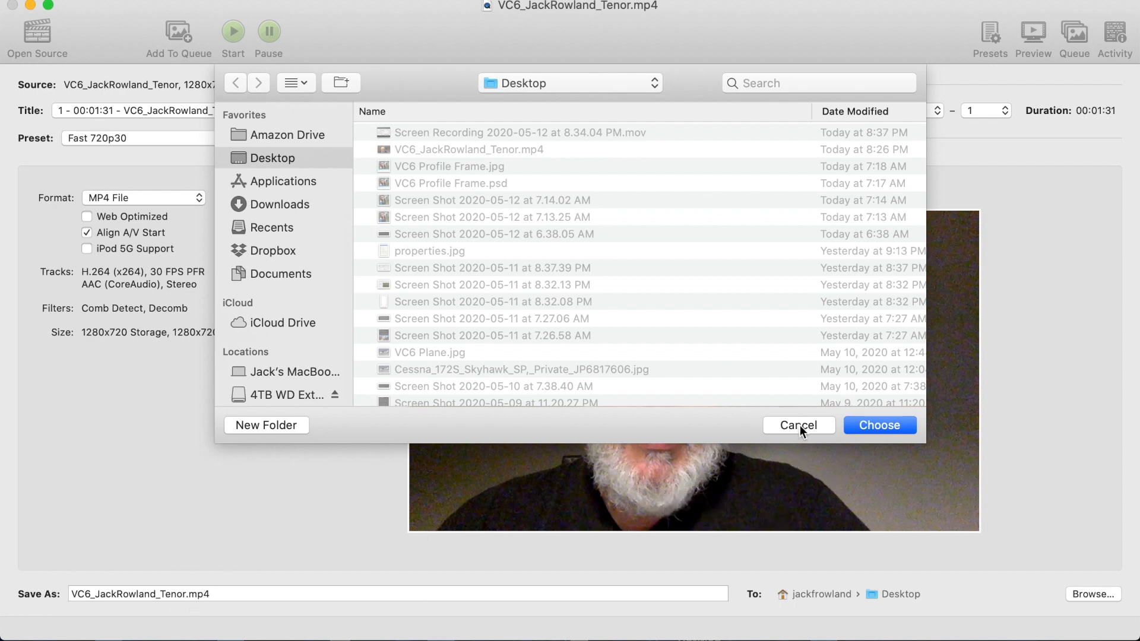
click(797, 425)
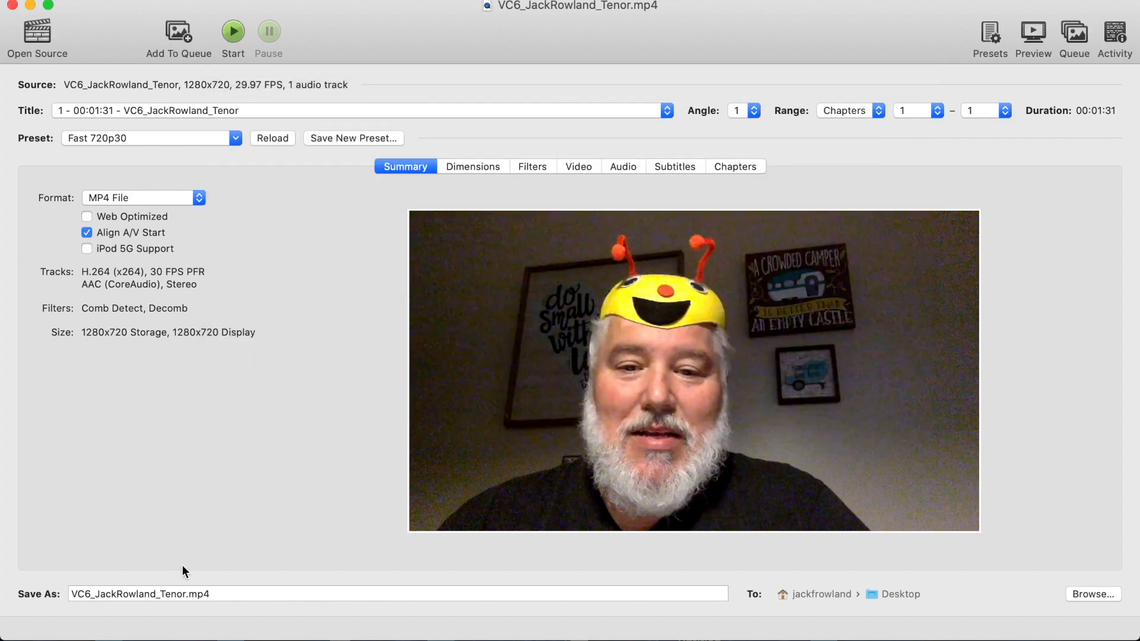
click(397, 594)
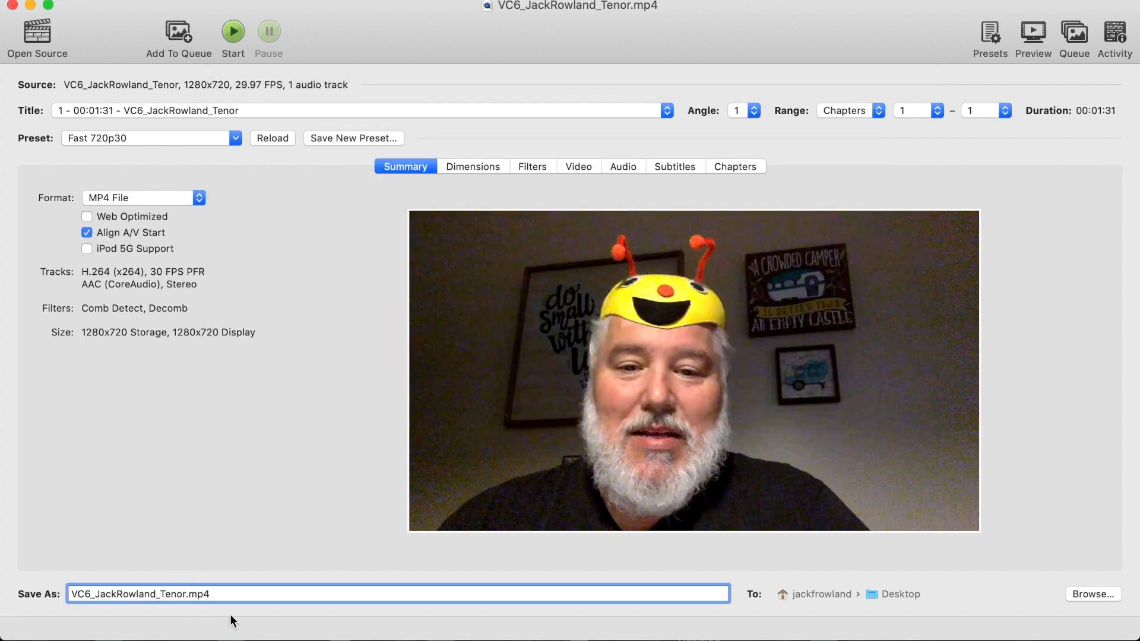
text(_Compressed)
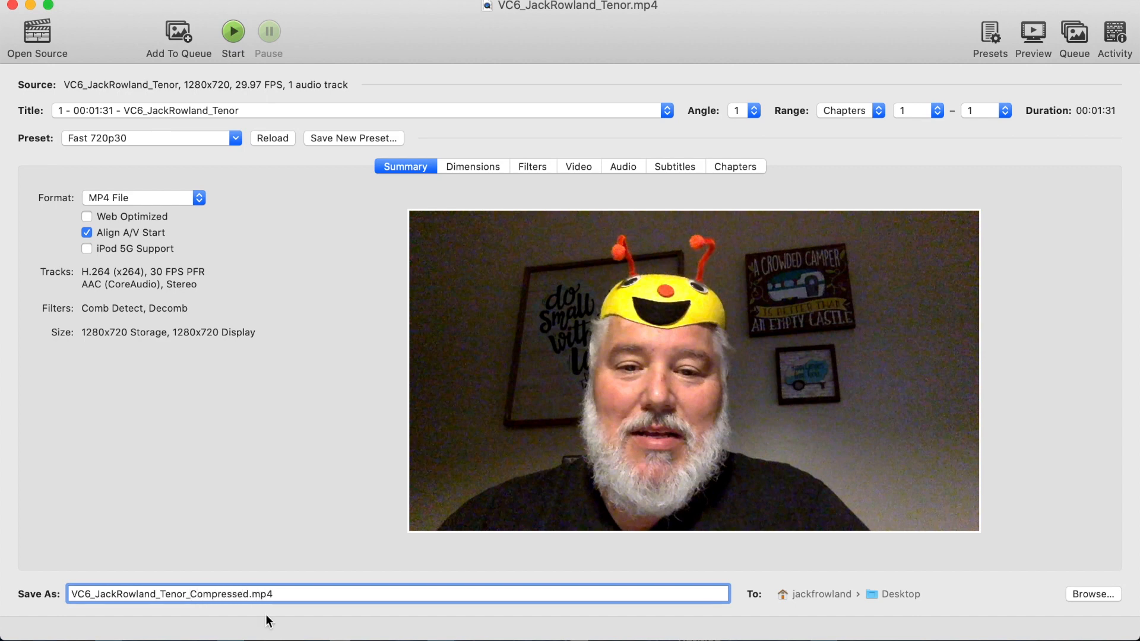
mouse_move(805, 567)
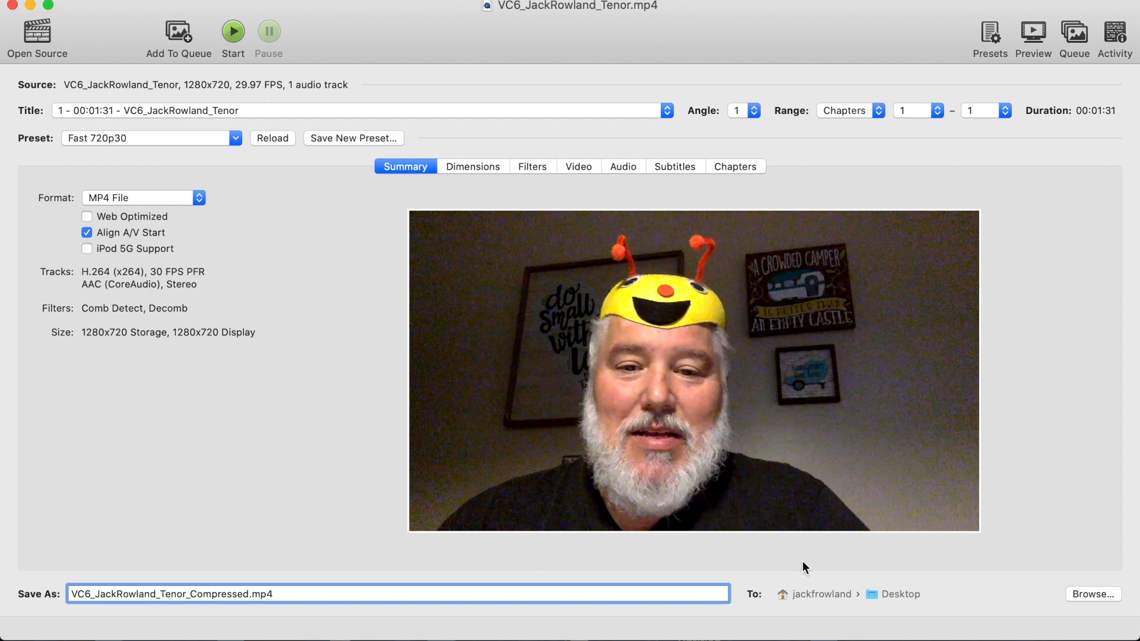
click(1092, 594)
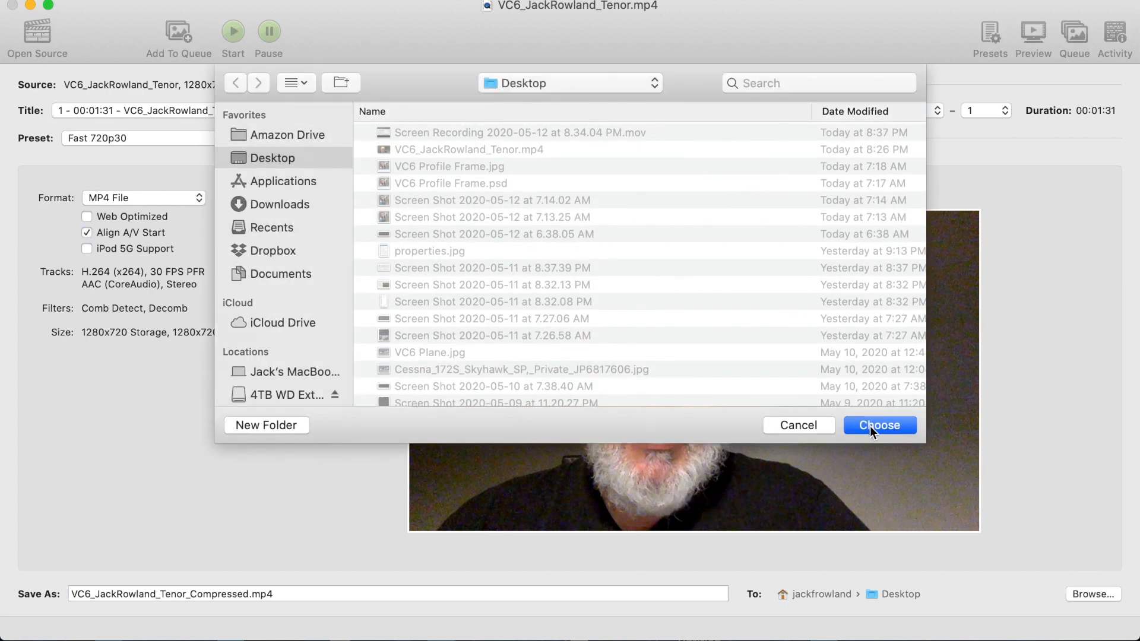
click(879, 425)
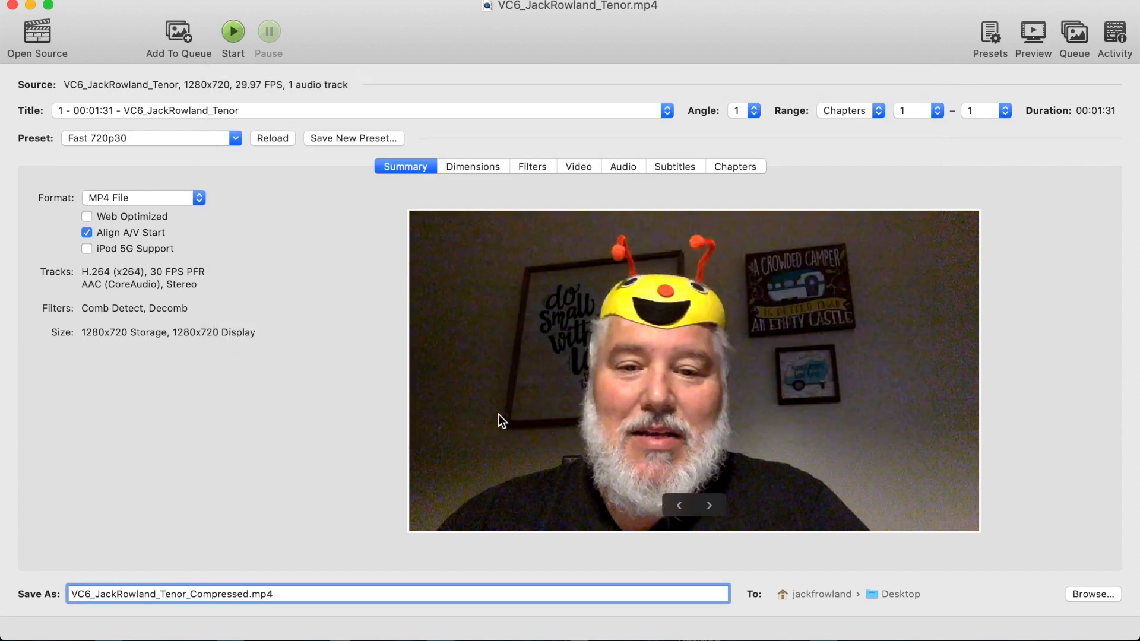
mouse_move(265, 71)
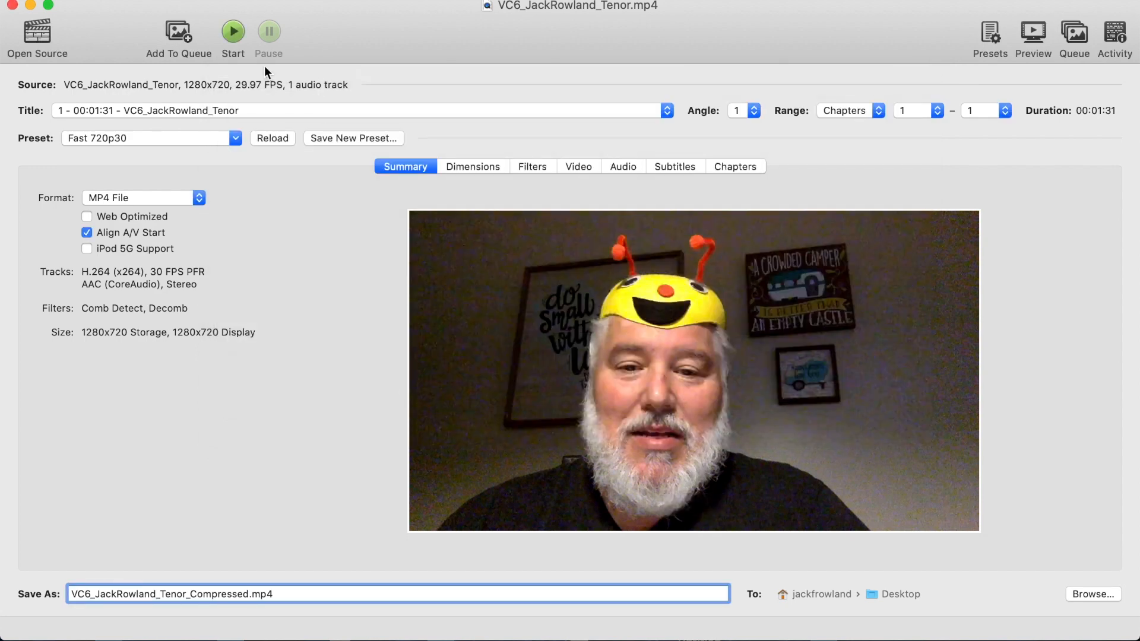
click(232, 33)
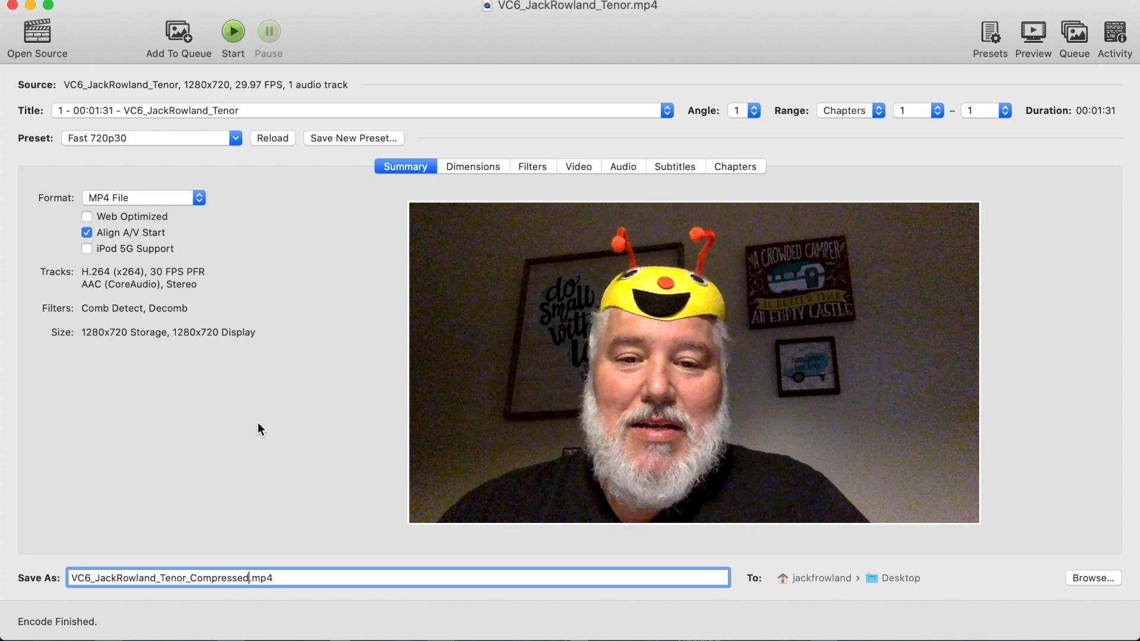
mouse_move(263, 449)
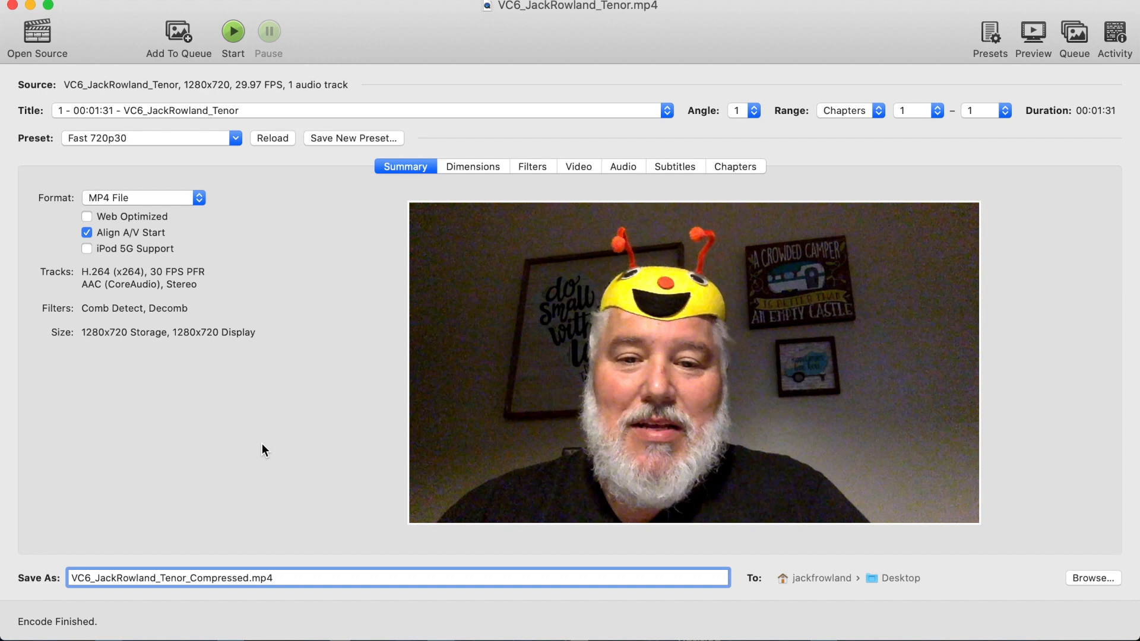
- Start the encode of the Compressed MP4 again and watch its progress bar
click(245, 578)
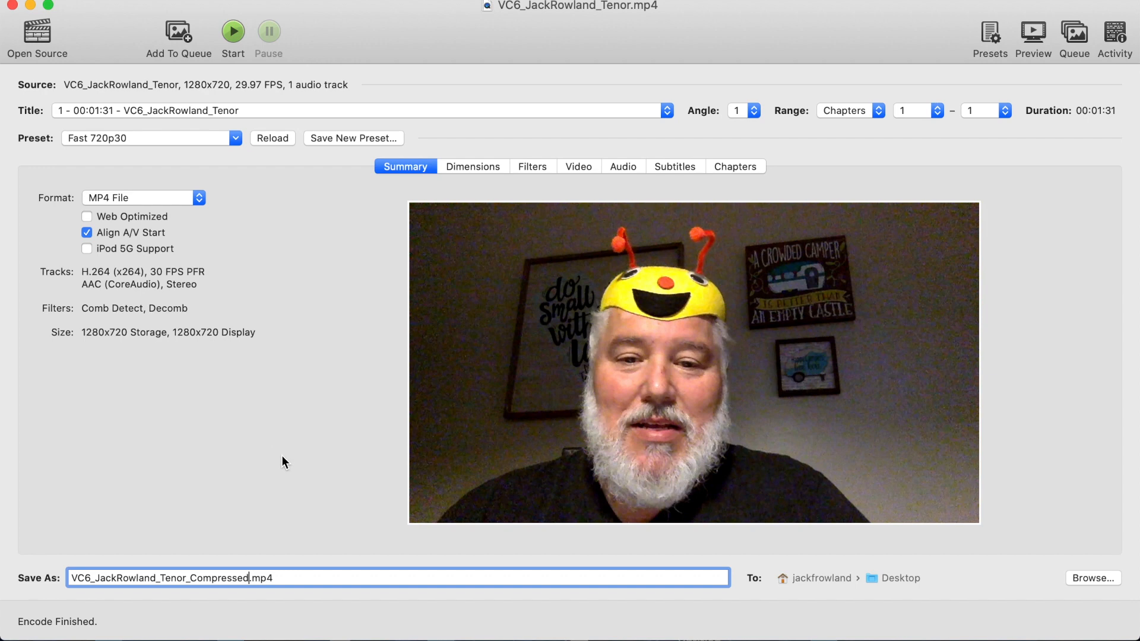
mouse_move(308, 456)
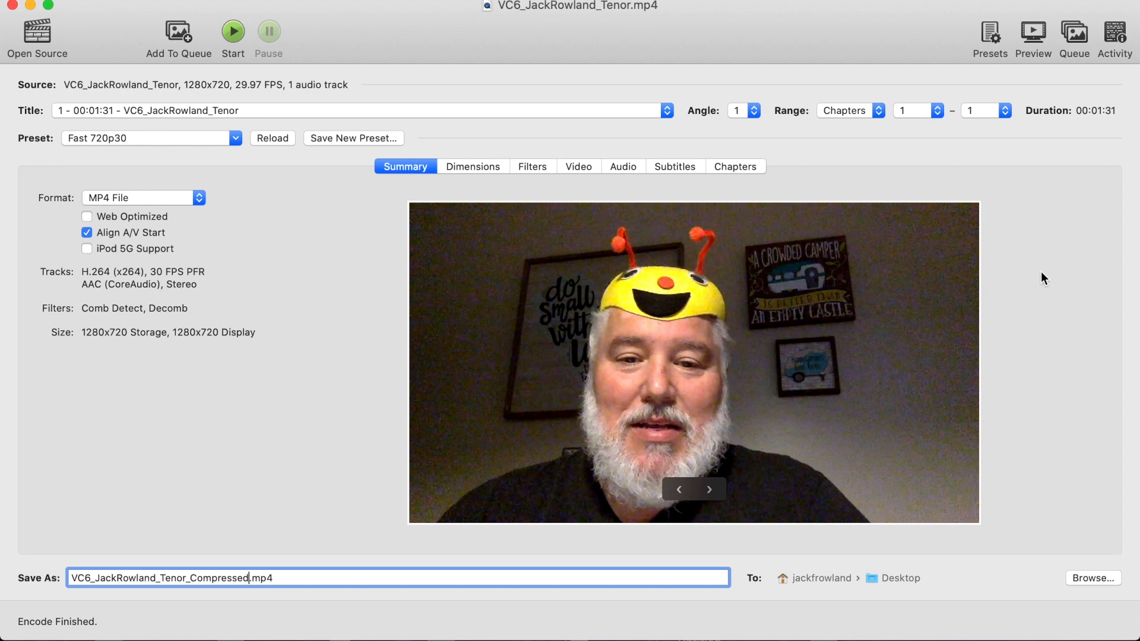
mouse_move(1076, 412)
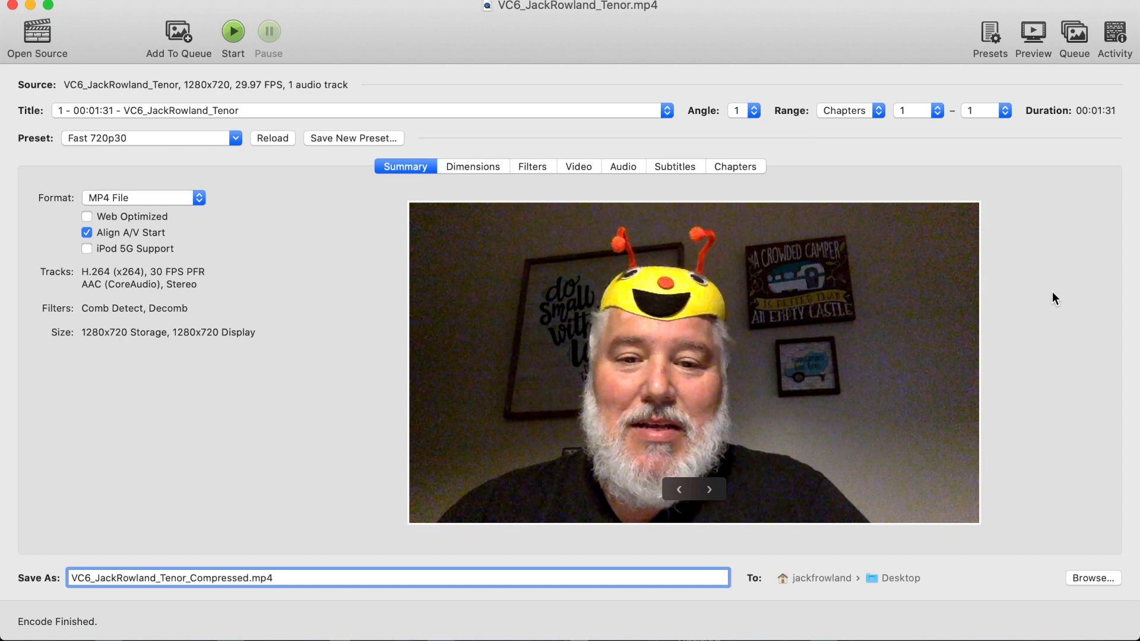
mouse_move(788, 45)
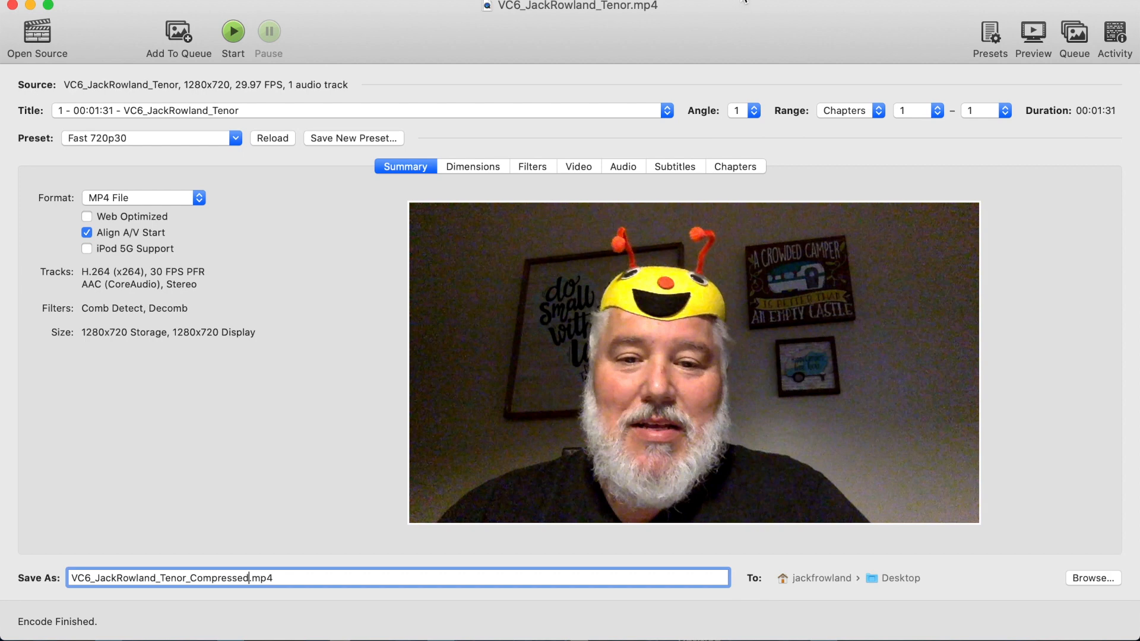
click(232, 33)
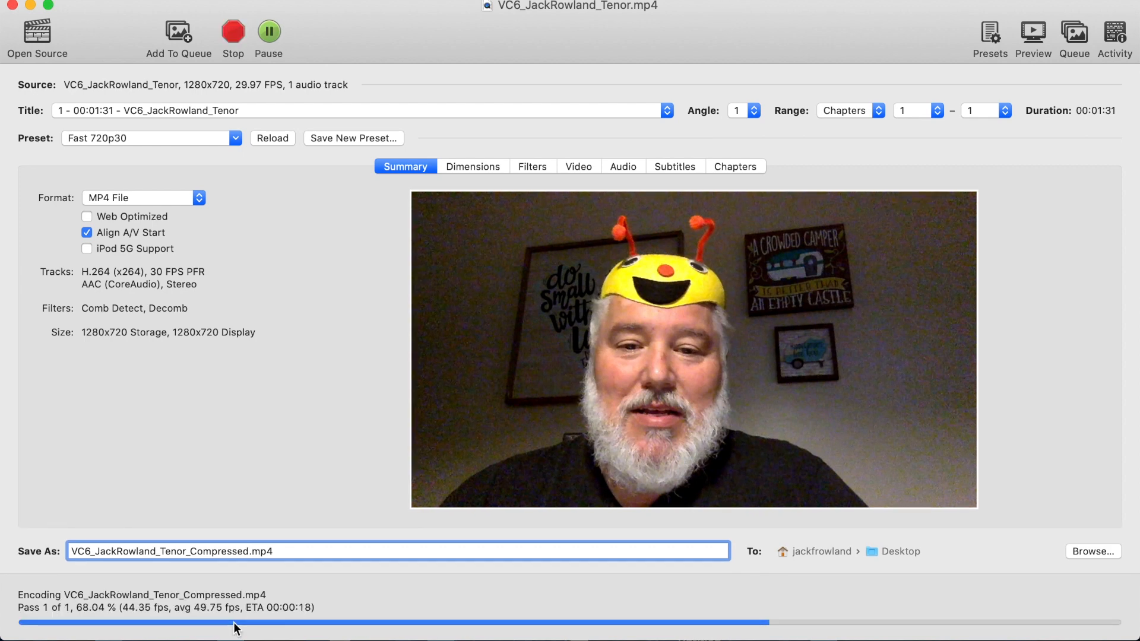
click(255, 550)
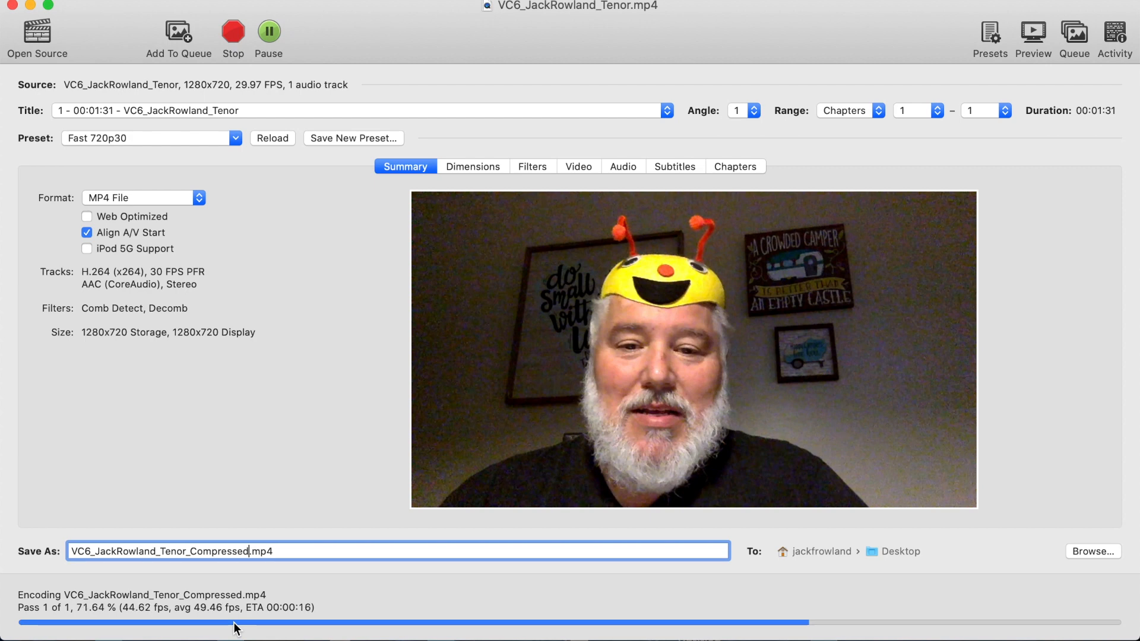